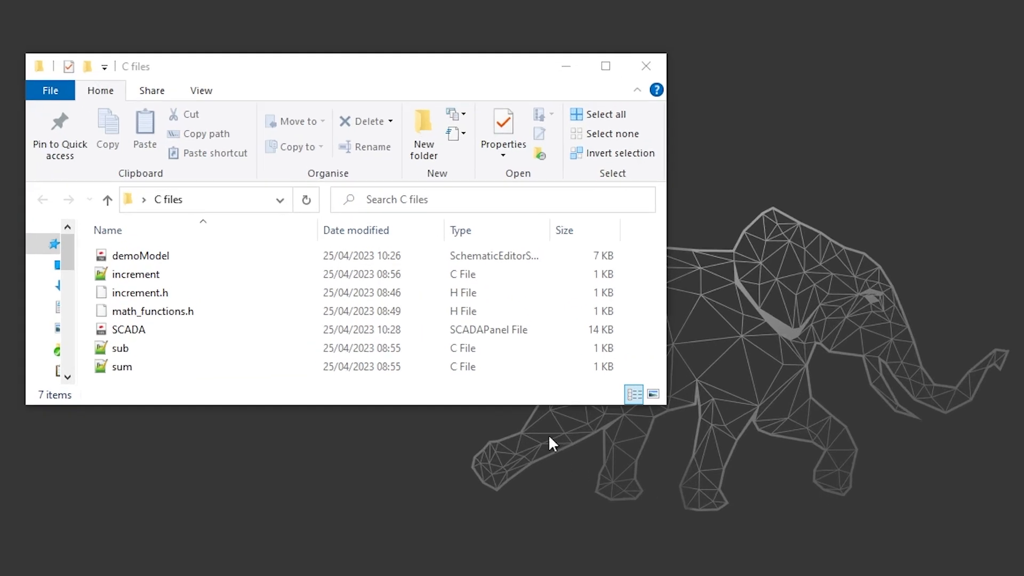
# - Compile increment.c, sub.c and sum.c to object files using aarch64-none-elf-gcc -Iinclude -c
pyautogui.click(135, 274)
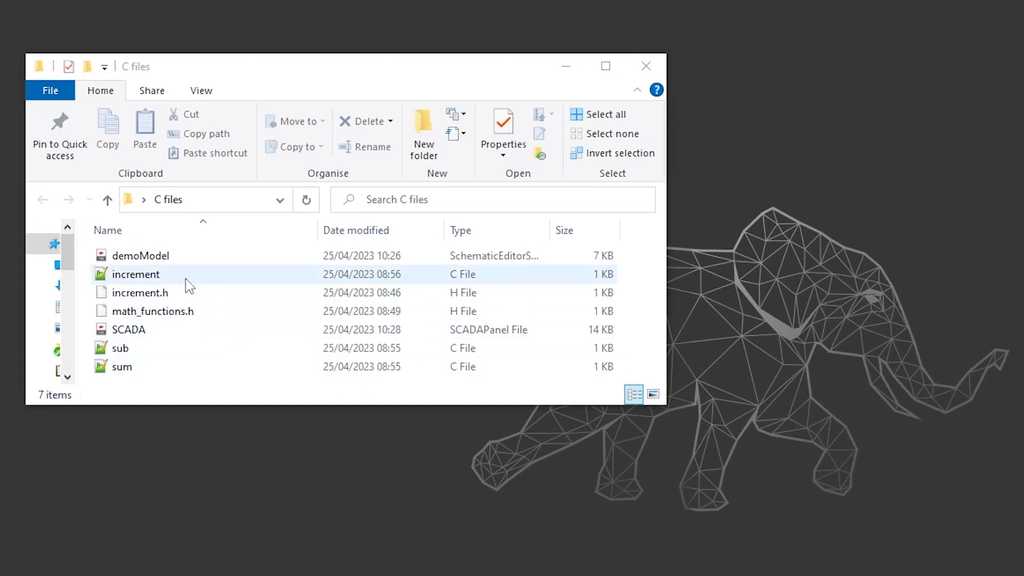
pyautogui.click(122, 367)
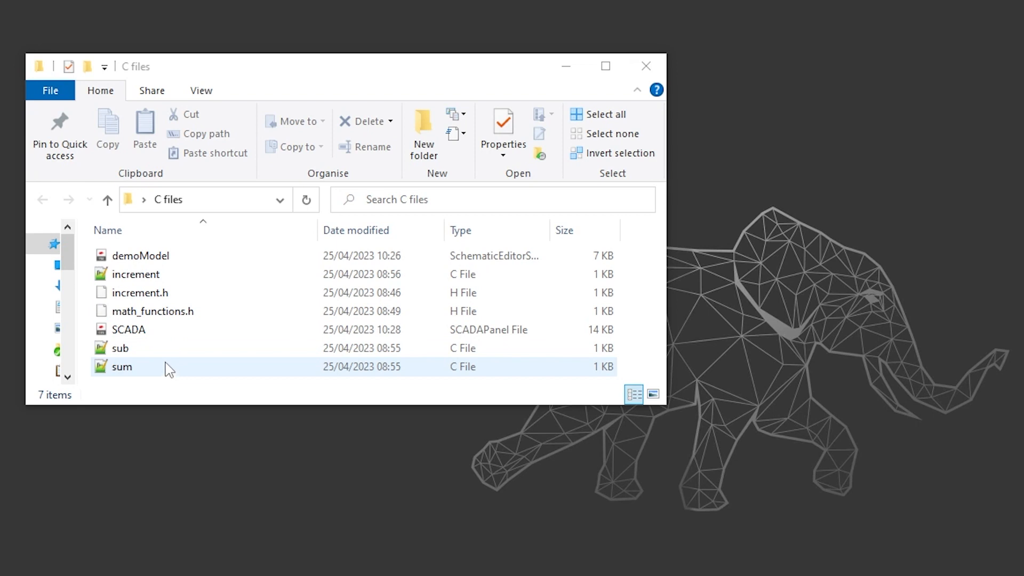
pyautogui.click(135, 274)
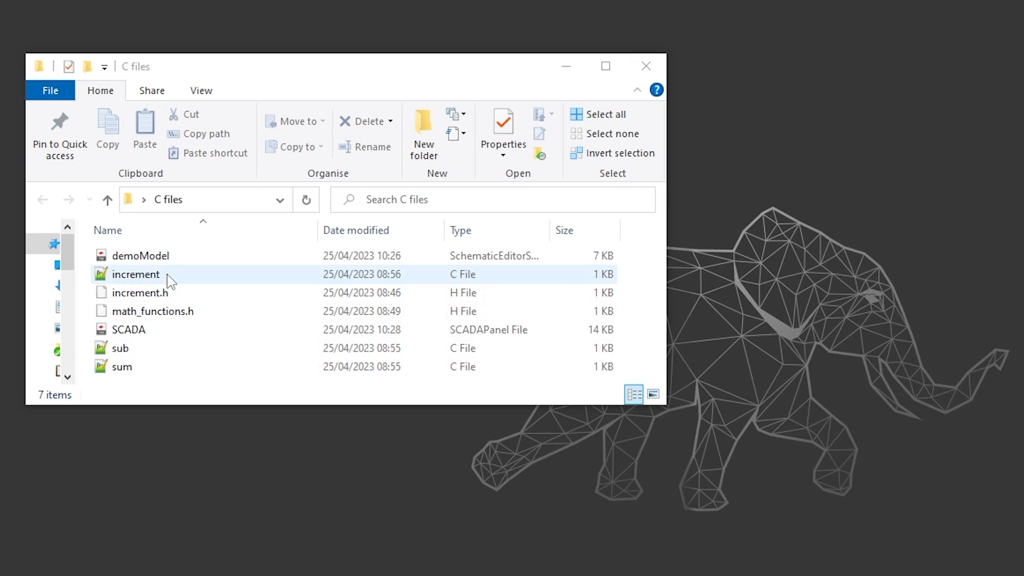
pyautogui.click(129, 329)
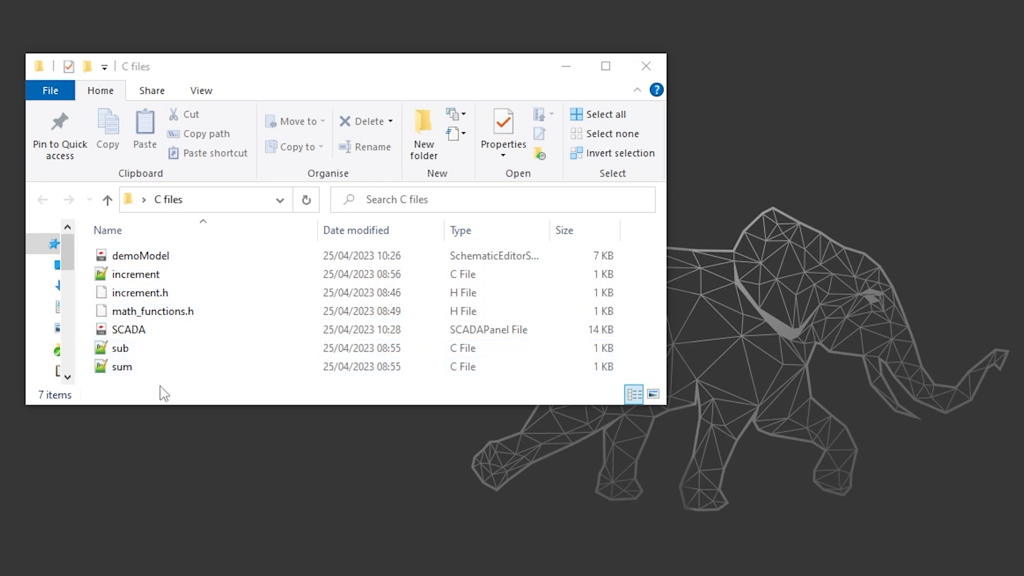
pyautogui.moveTo(389, 544)
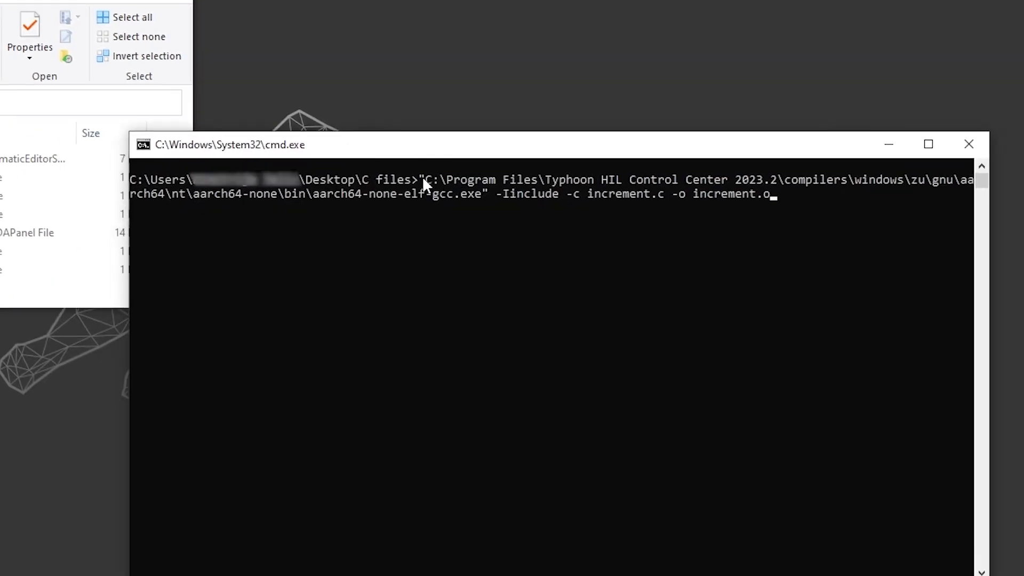
pyautogui.moveTo(423, 179); pyautogui.dragTo(489, 193)
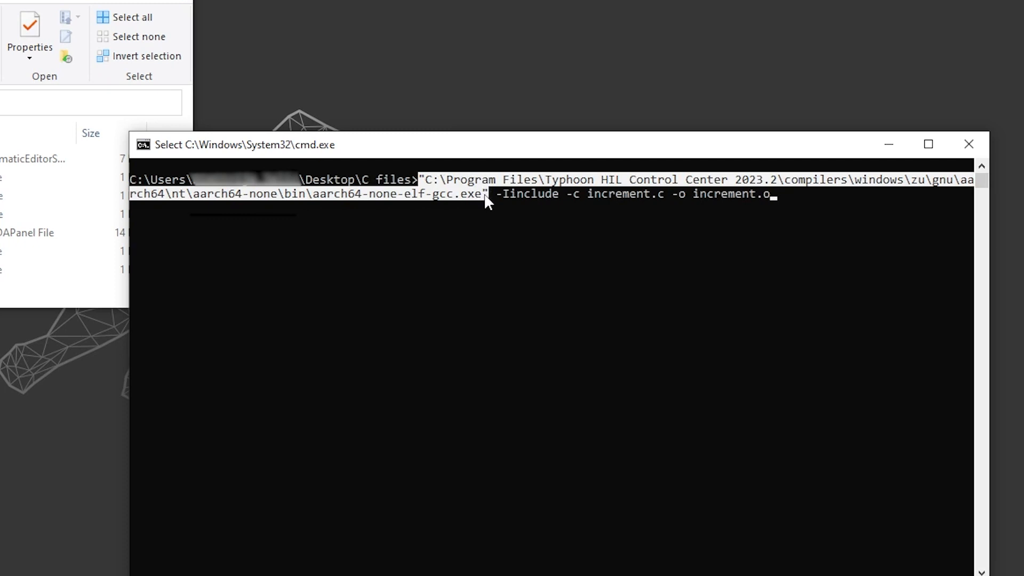
pyautogui.moveTo(568, 201)
pyautogui.write('"C:\\Program Files\\Typhoon HIL Control Center 2023.2\\compilers\\windows\\zu\\gnu\\aarch64\\nt\\aarch64-none\\bin\\aarch64-none-elf-gcc.exe" -Iinclude -c sum.c -o sum.o')
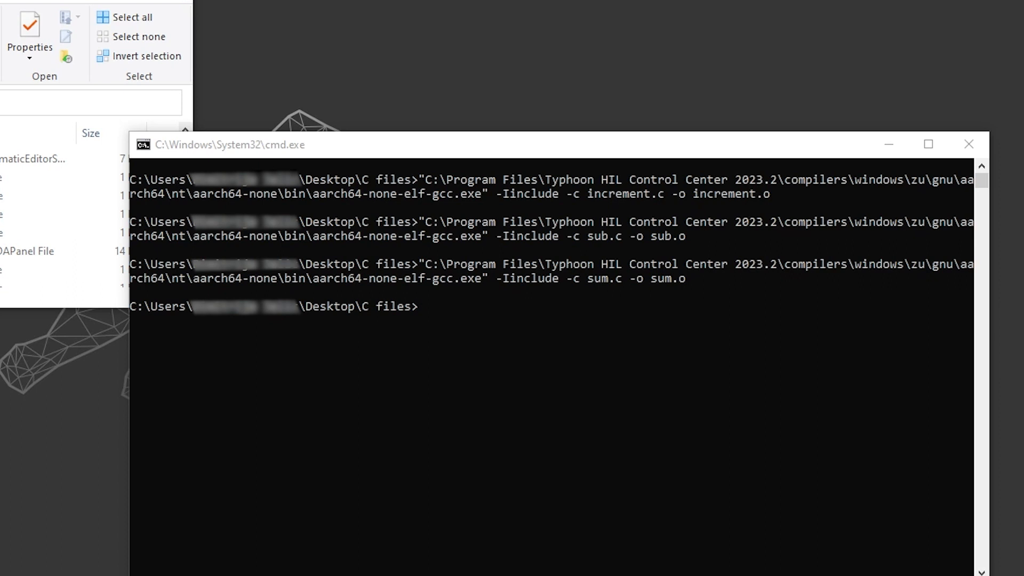
pyautogui.moveTo(690, 385)
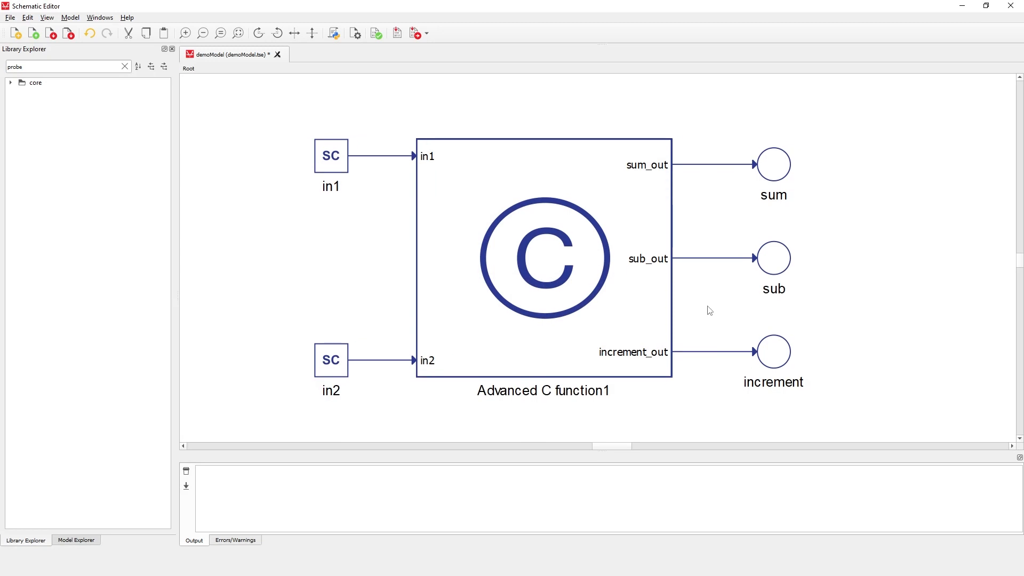
# - Load libDemo.a as Advanced C function1's ARM A53 archive library under Library import
pyautogui.doubleClick(542, 258)
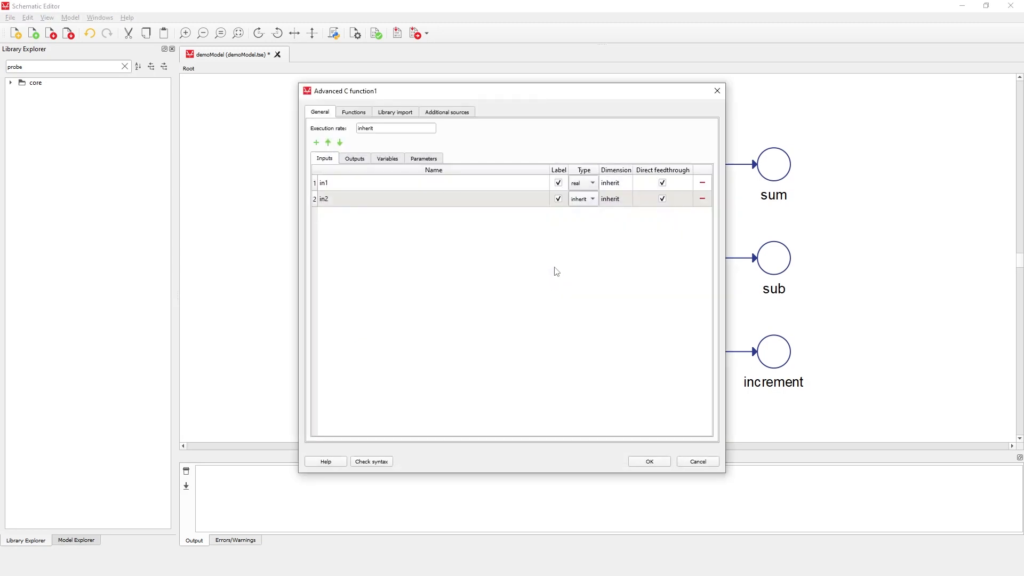
pyautogui.click(395, 112)
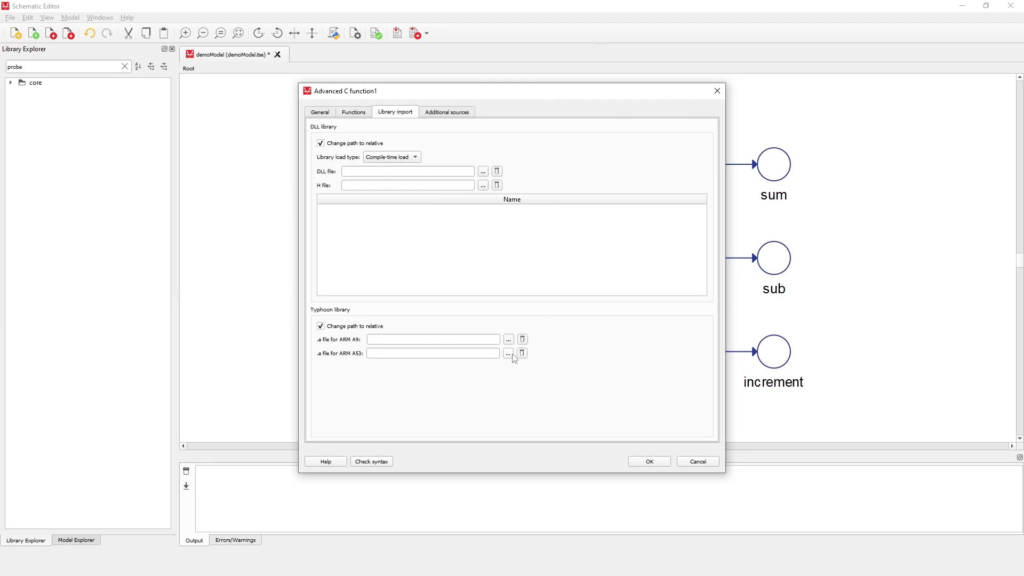
pyautogui.click(508, 353)
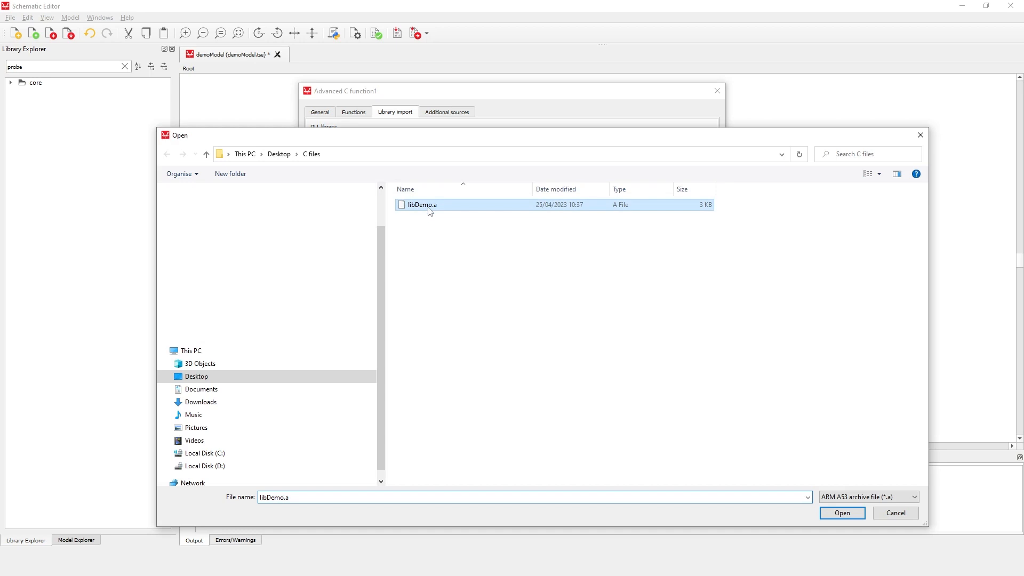
pyautogui.click(841, 513)
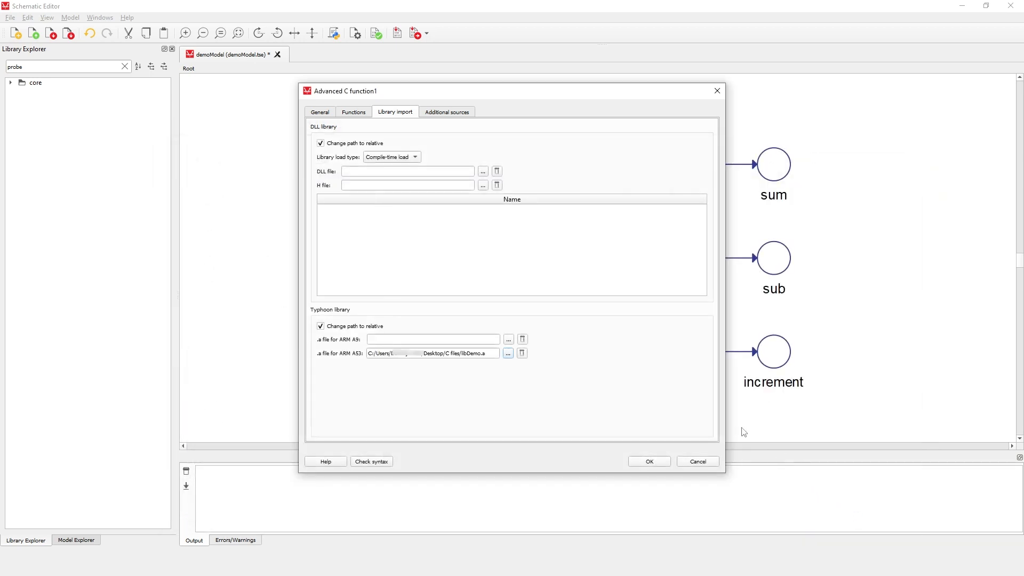
pyautogui.moveTo(539, 363)
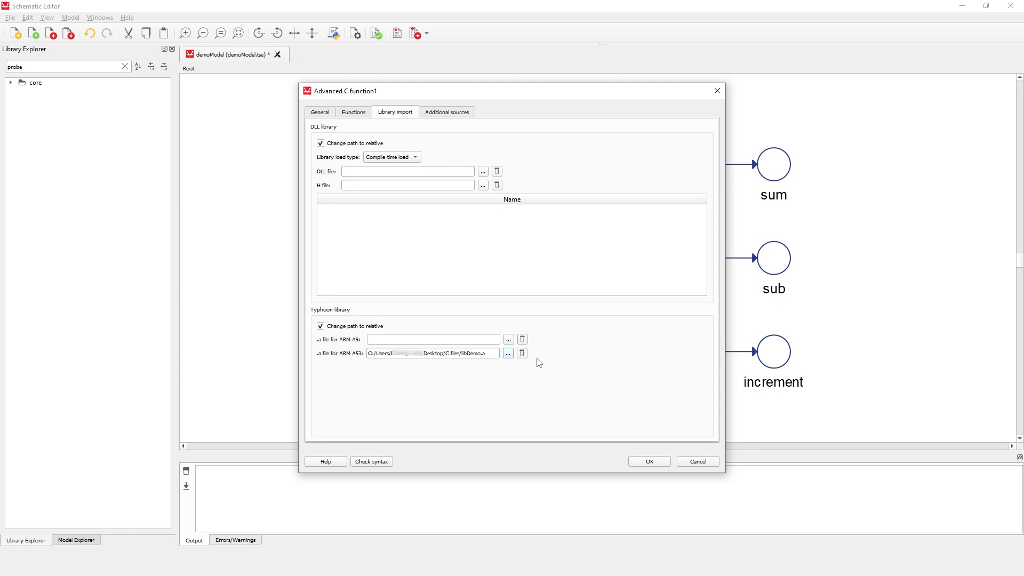
pyautogui.moveTo(457, 116)
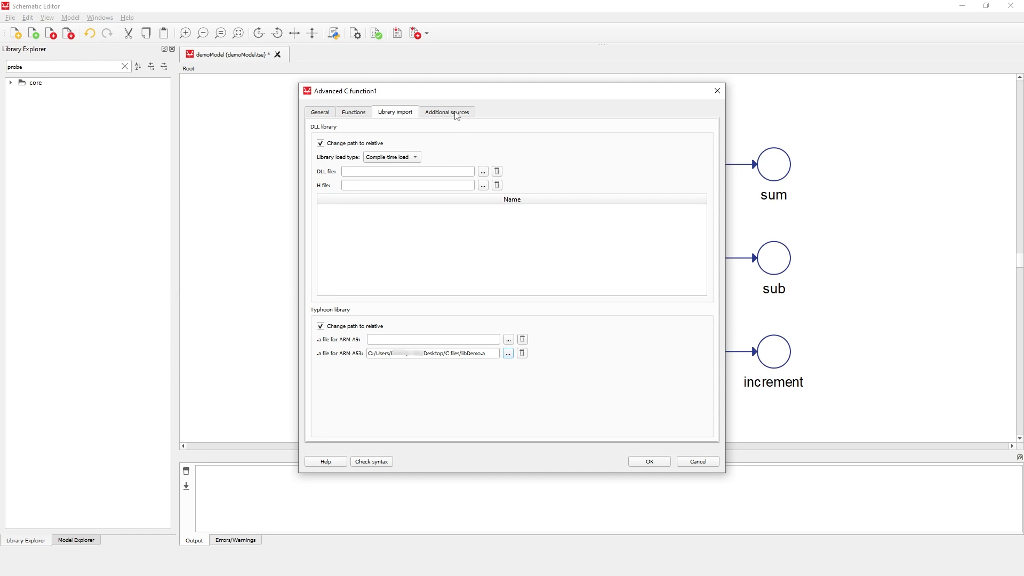
# - List increment.h and math_functions.h under Advanced C function1's additional sources
pyautogui.click(447, 112)
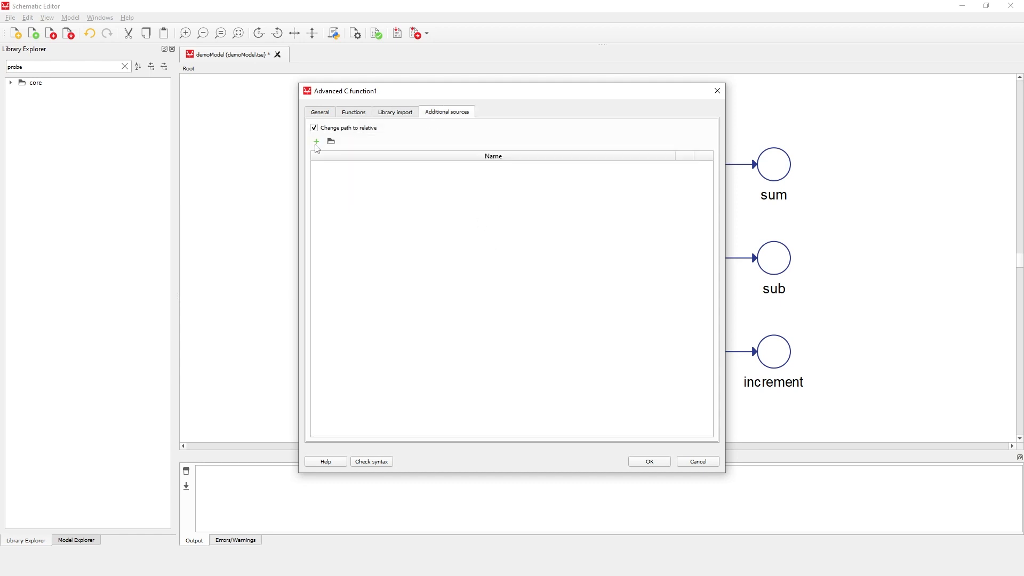
pyautogui.click(317, 142)
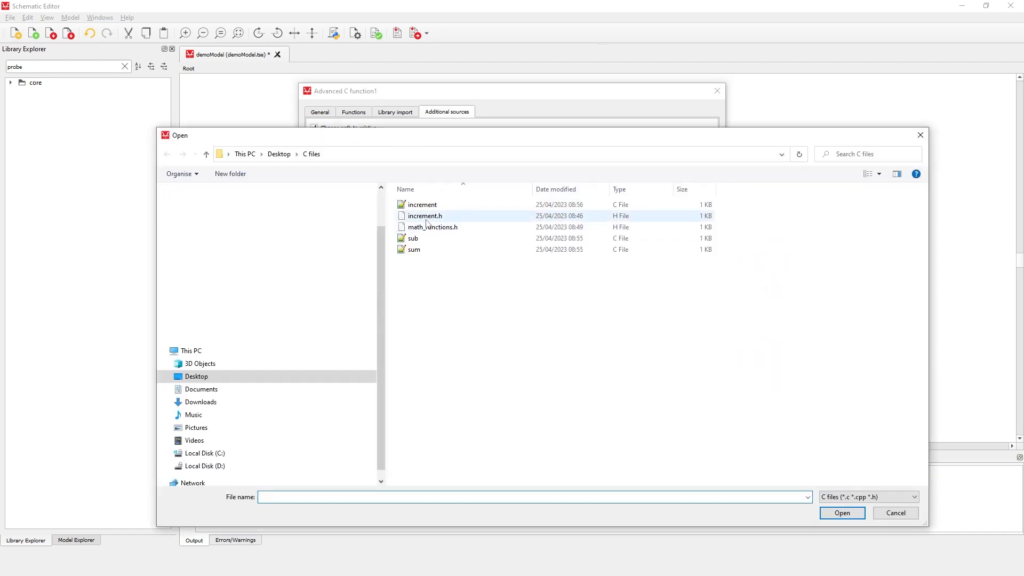
pyautogui.doubleClick(425, 216)
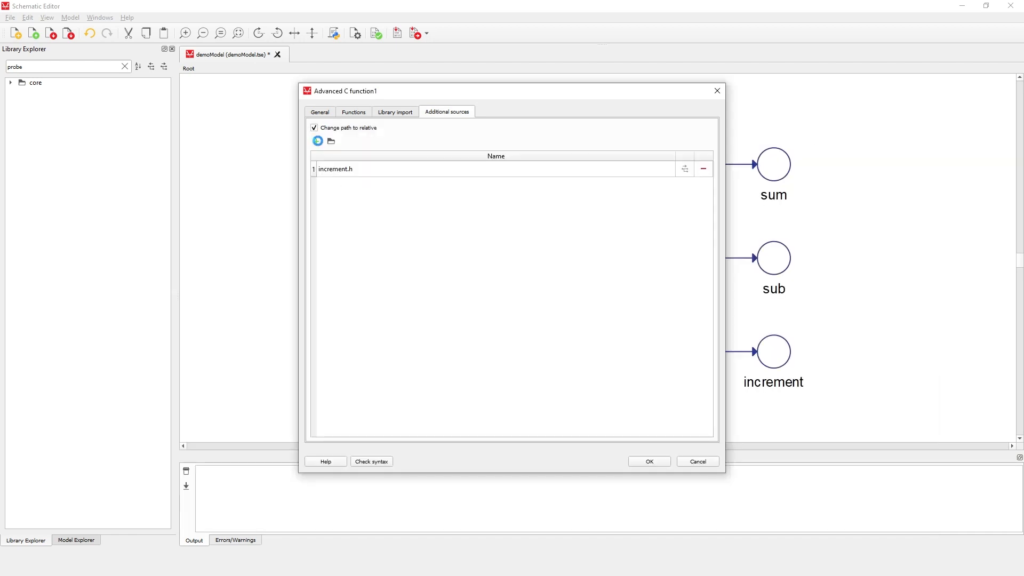
pyautogui.click(331, 141)
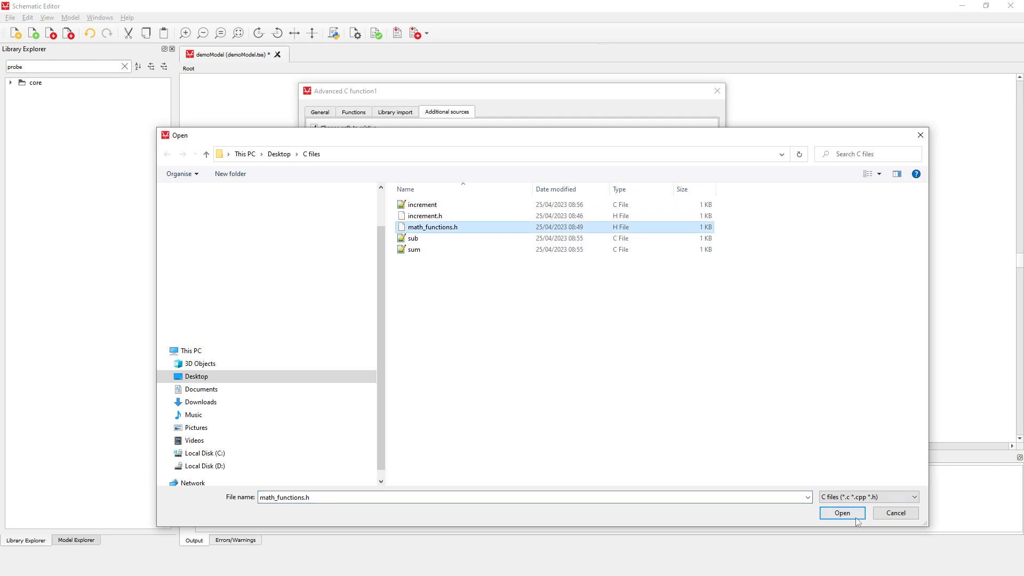
pyautogui.click(842, 513)
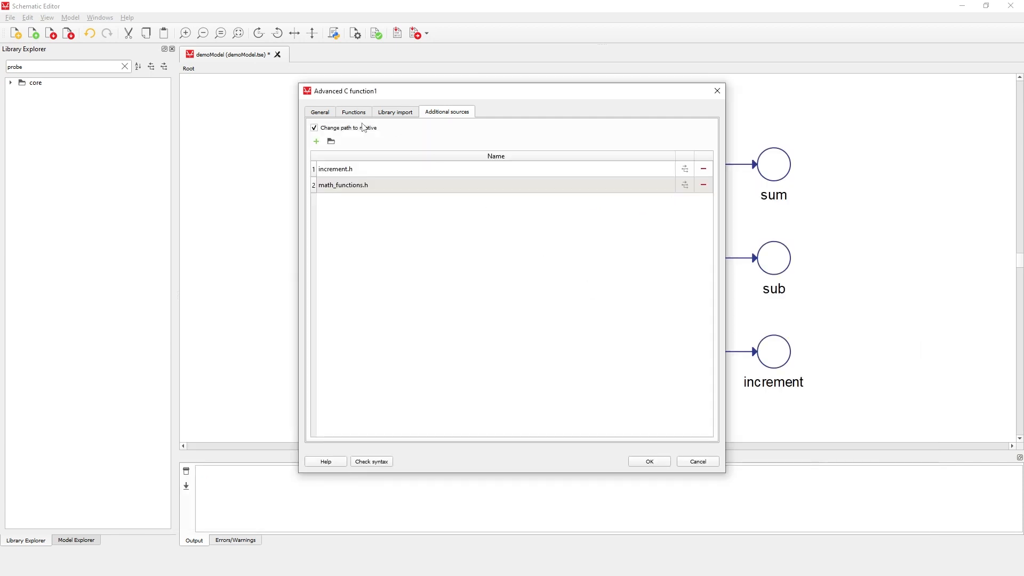
pyautogui.click(353, 112)
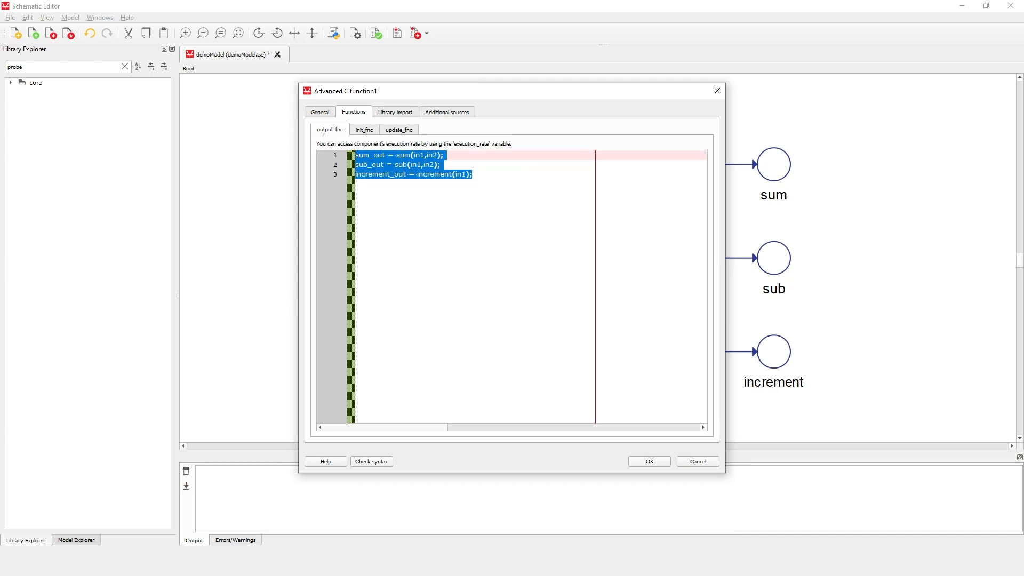
pyautogui.click(320, 112)
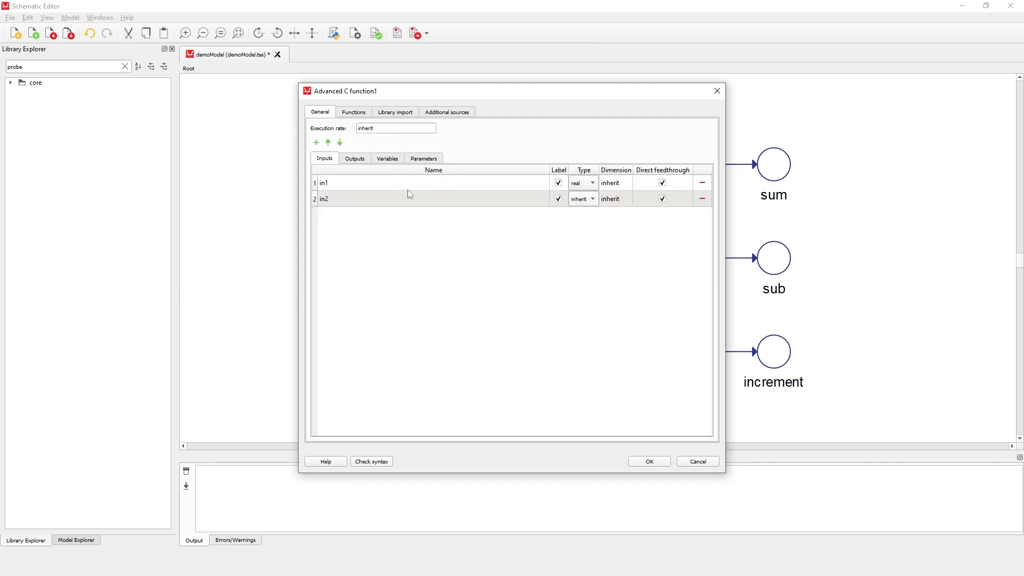
pyautogui.click(647, 461)
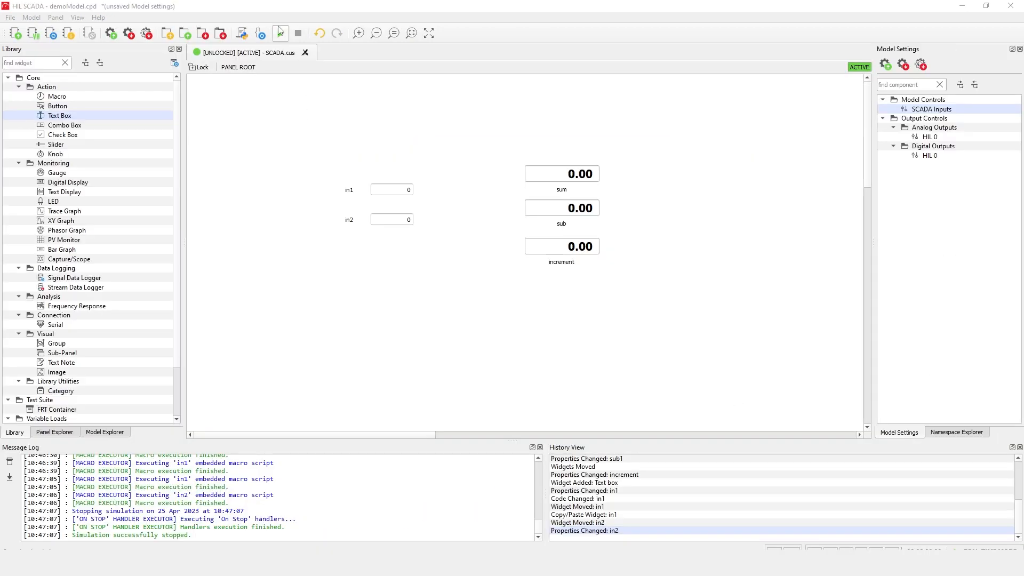
# - Enter in1 = 10 and in2 = 8, giving sum 18, sub 2, increment 11
pyautogui.click(280, 33)
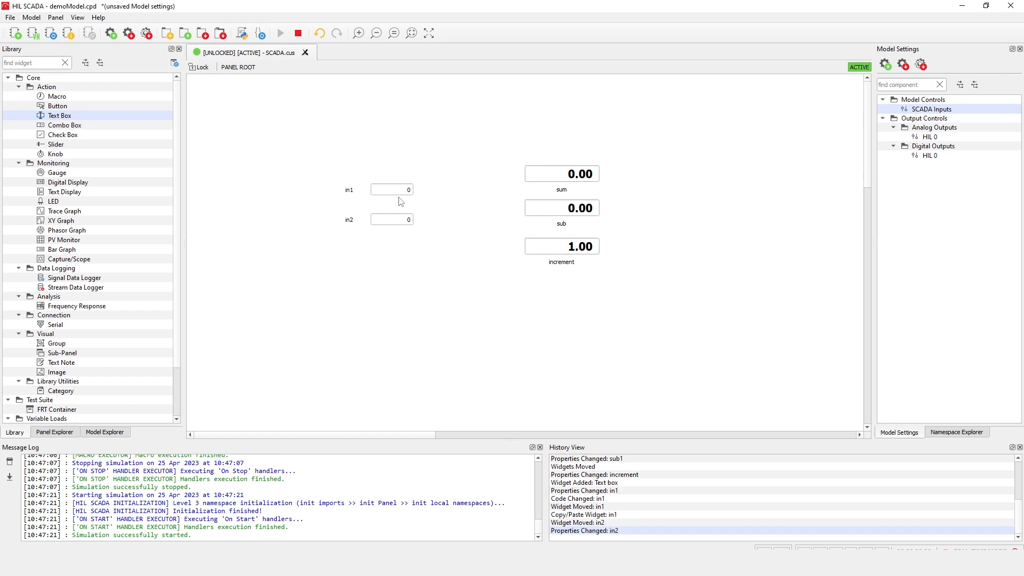
pyautogui.write('10')
pyautogui.write('5')
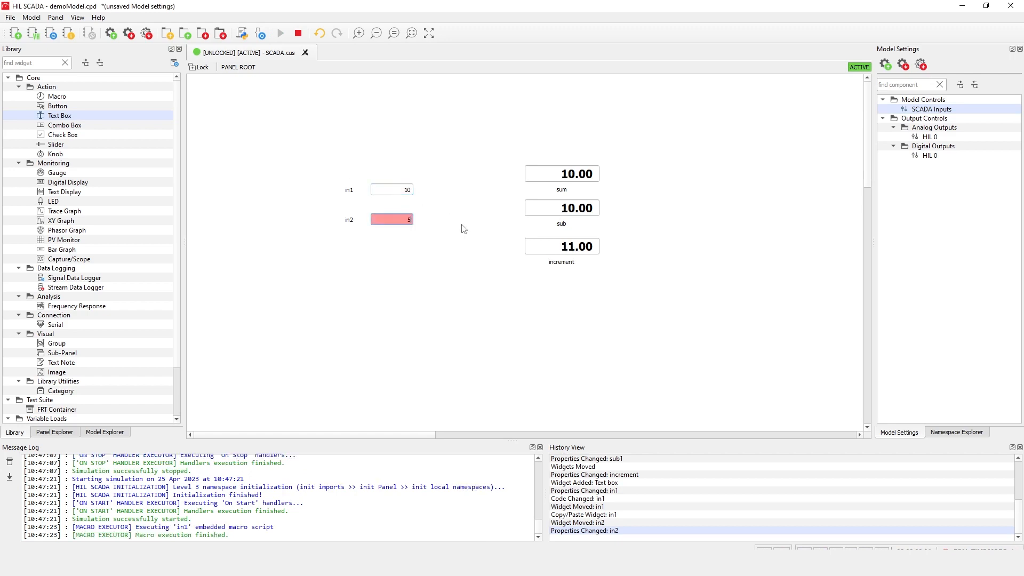
pyautogui.click(391, 220)
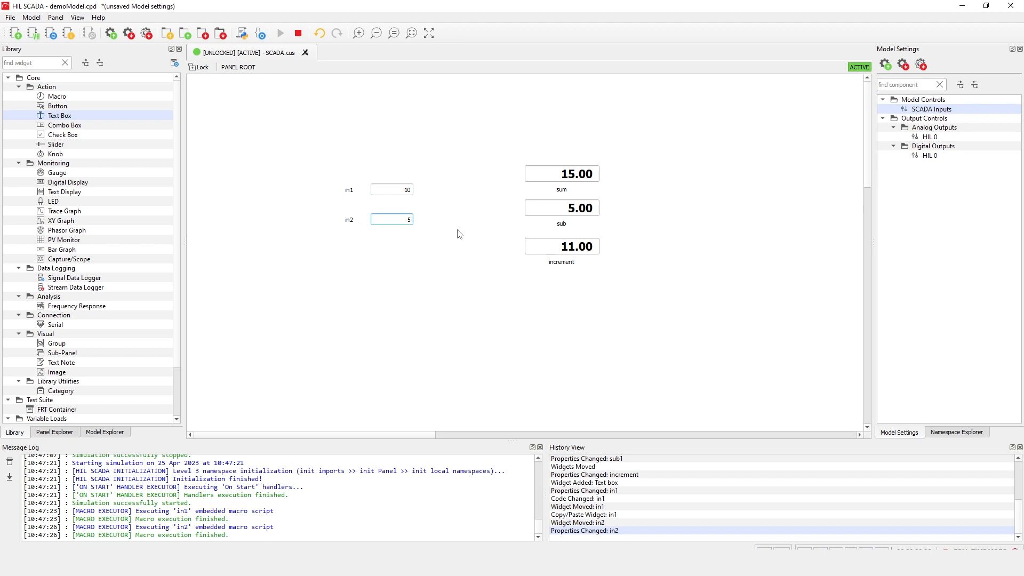
pyautogui.write('8')
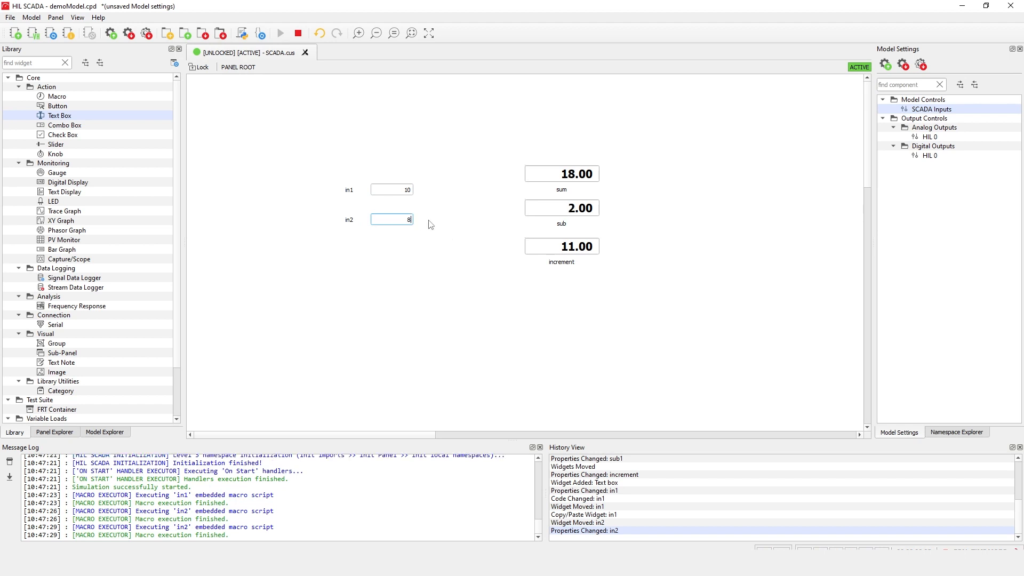